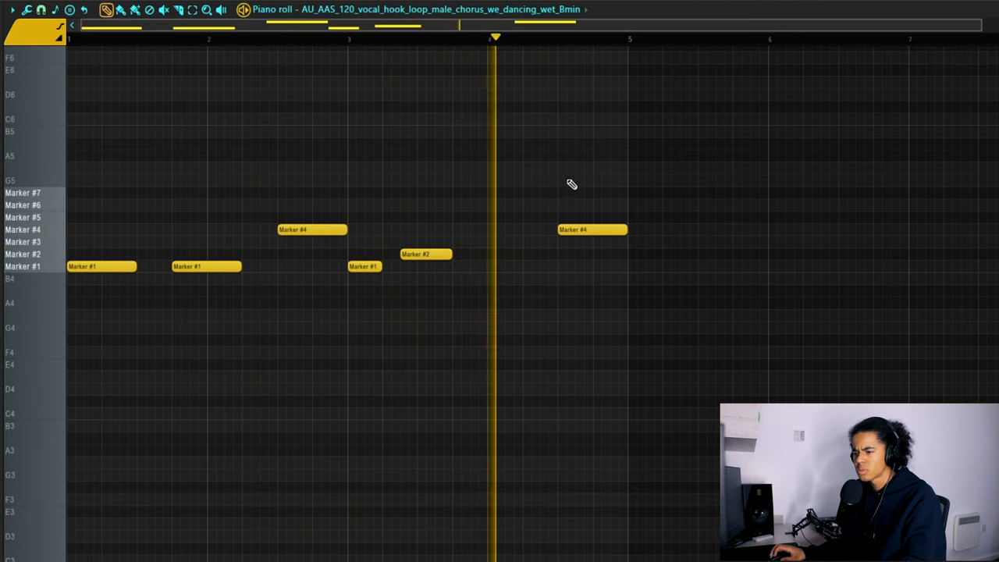
- Leave the vocal chop piano roll and expand the Sexy Drill Kit folder in the Browser
{"action": "left_click_drag", "start_coordinate": [591, 229], "coordinate": [591, 193]}
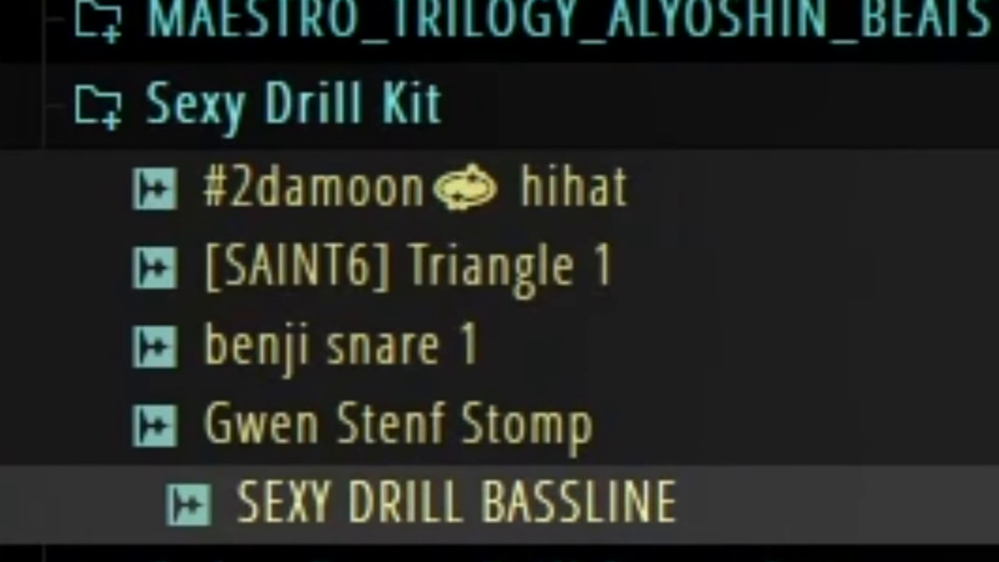
- Load a Sexy Drill Kit sample into the project as a new melody layer
{"action": "double_click", "coordinate": [453, 514]}
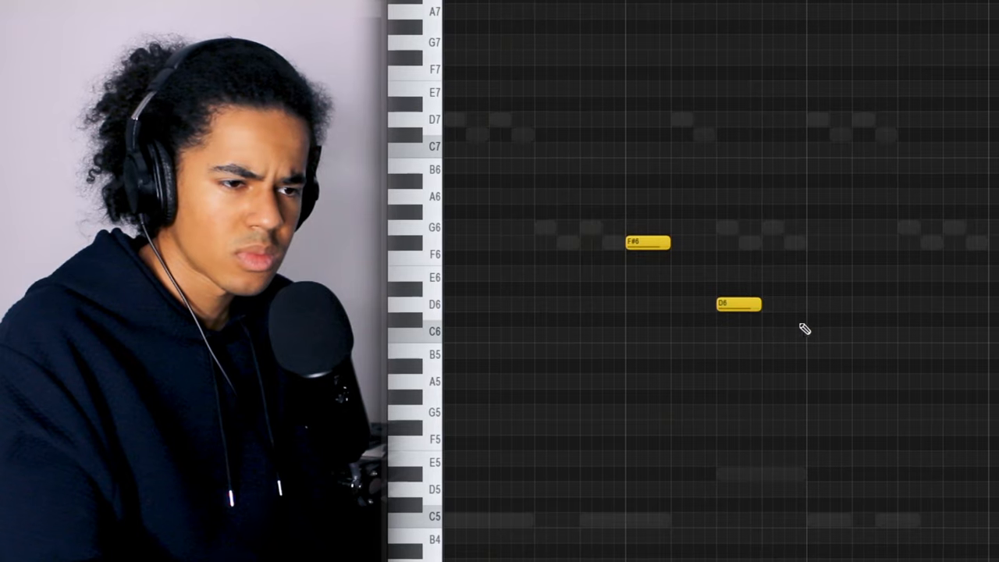
{"action": "left_click", "coordinate": [808, 320]}
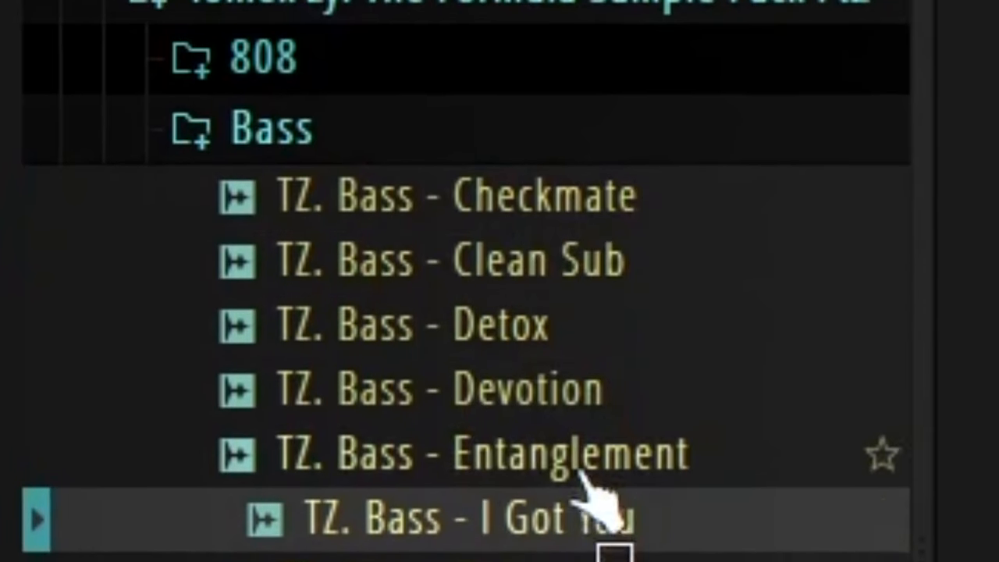
- Load the TZ. Bass - Clean Sub sample from the Bass folder
{"action": "double_click", "coordinate": [449, 260]}
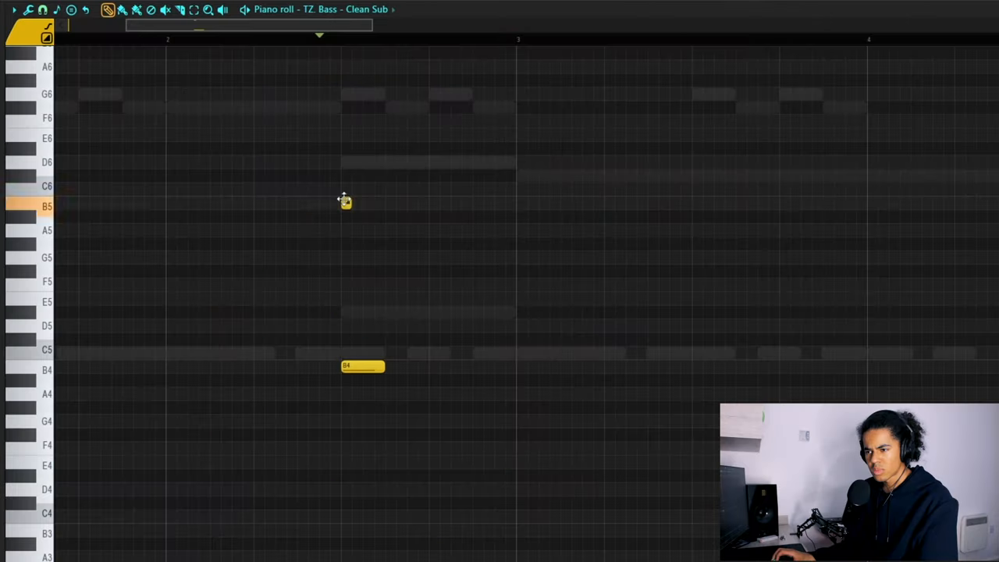